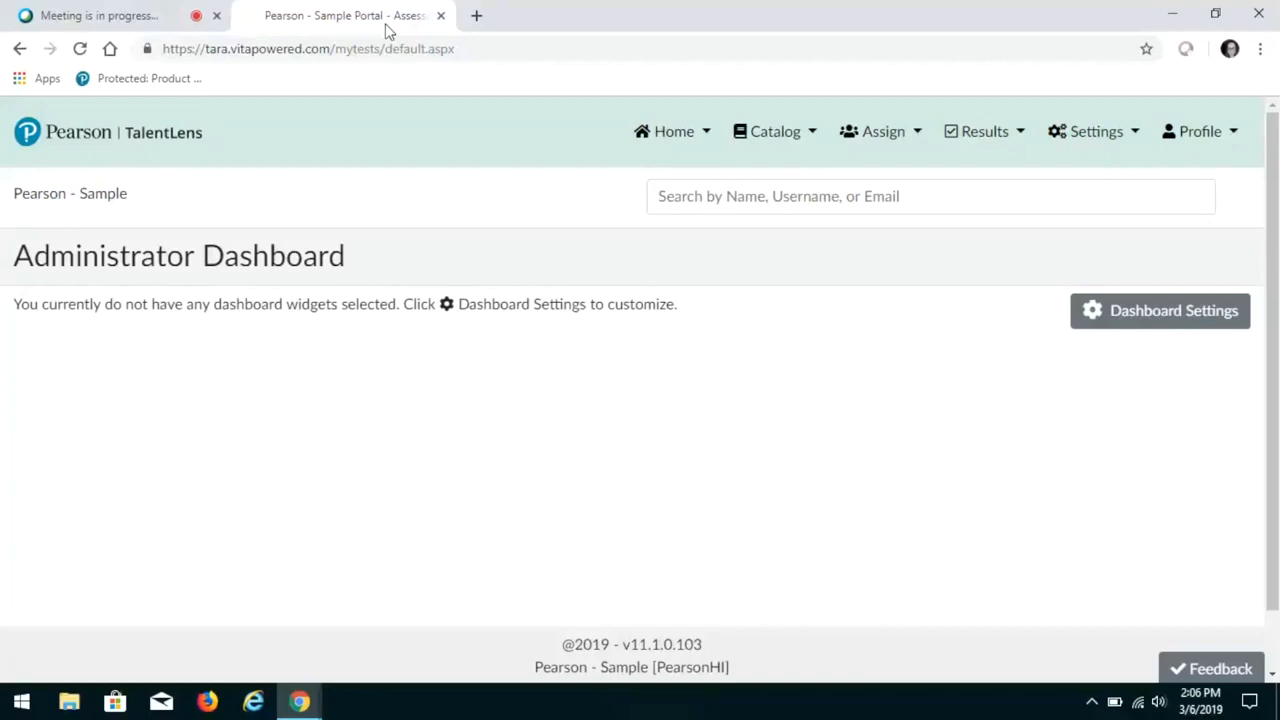
pyautogui.moveTo(1092, 132)
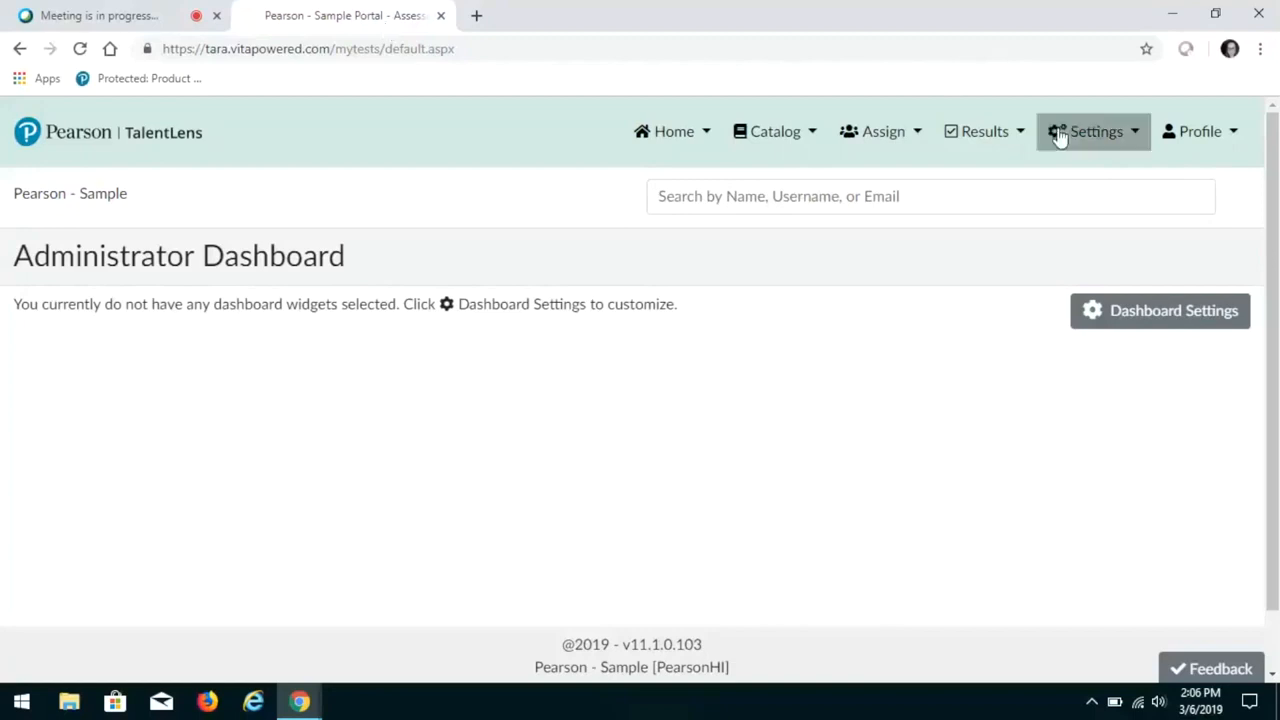
# Go from the dashboard to Manage Candidates via Settings > Candidates
pyautogui.click(1092, 132)
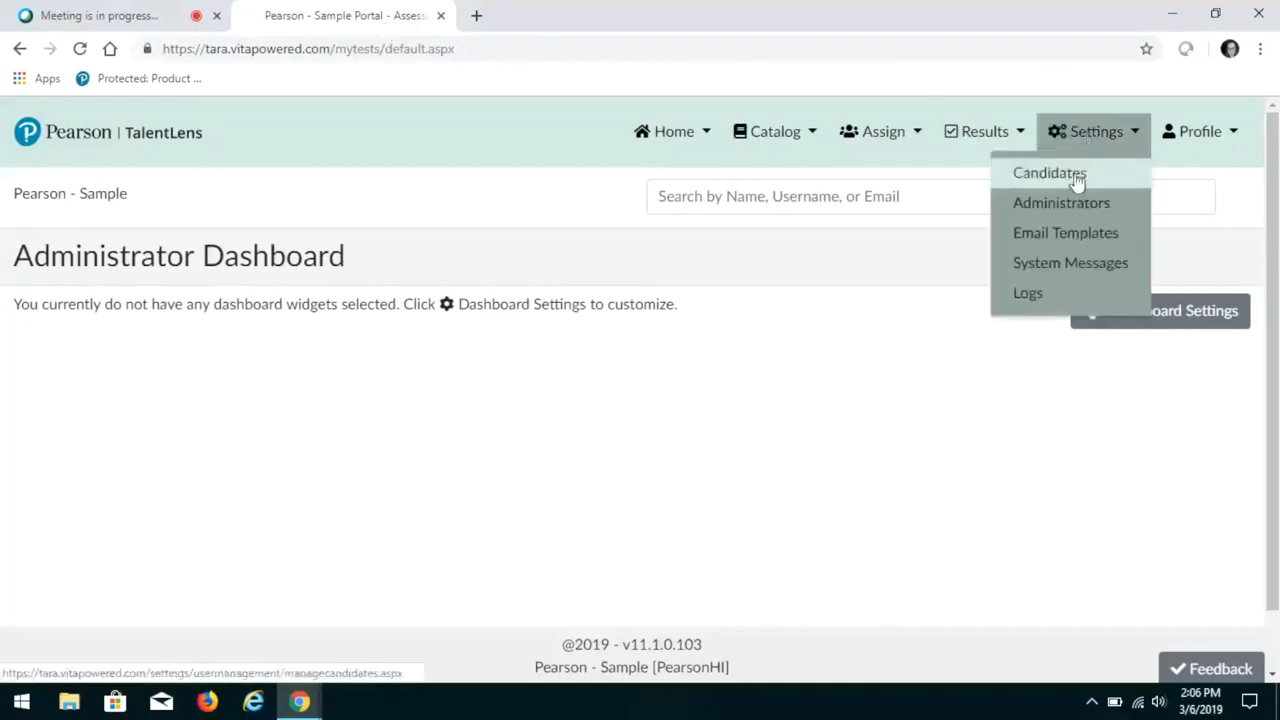
pyautogui.click(1048, 172)
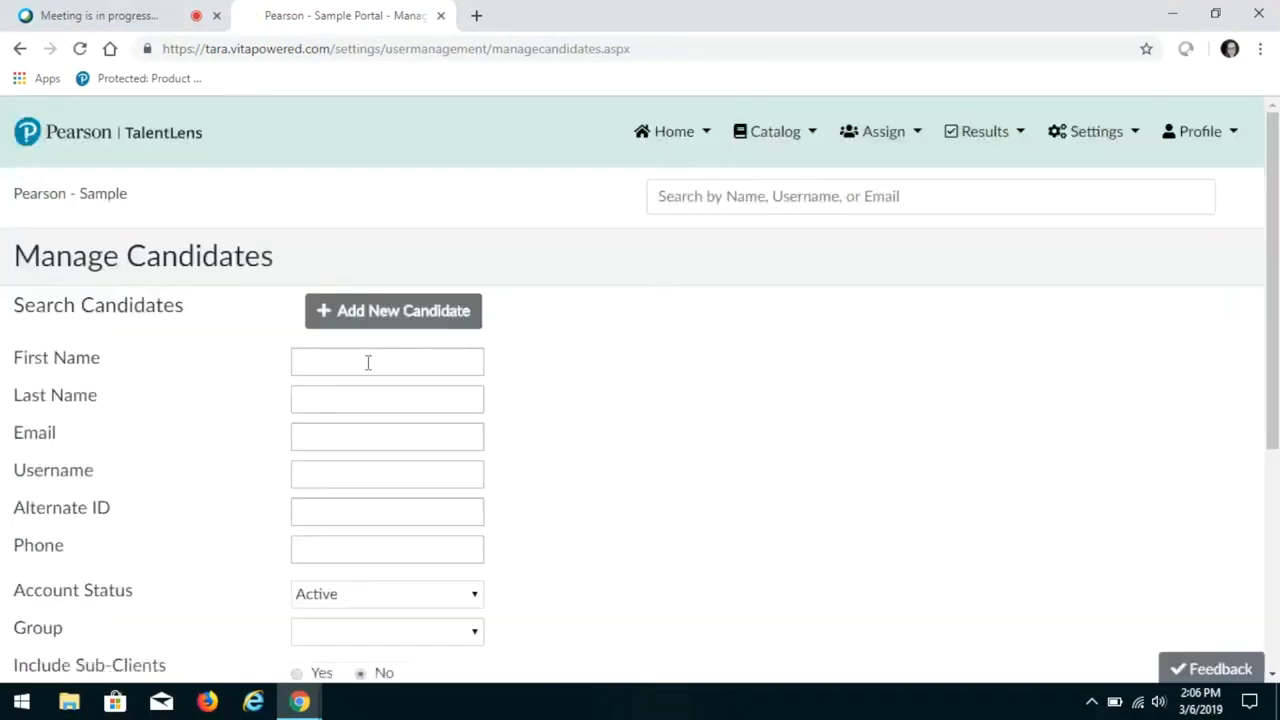
# Search candidates by first name 'test' and open the matching test candidate's record
pyautogui.write('test')
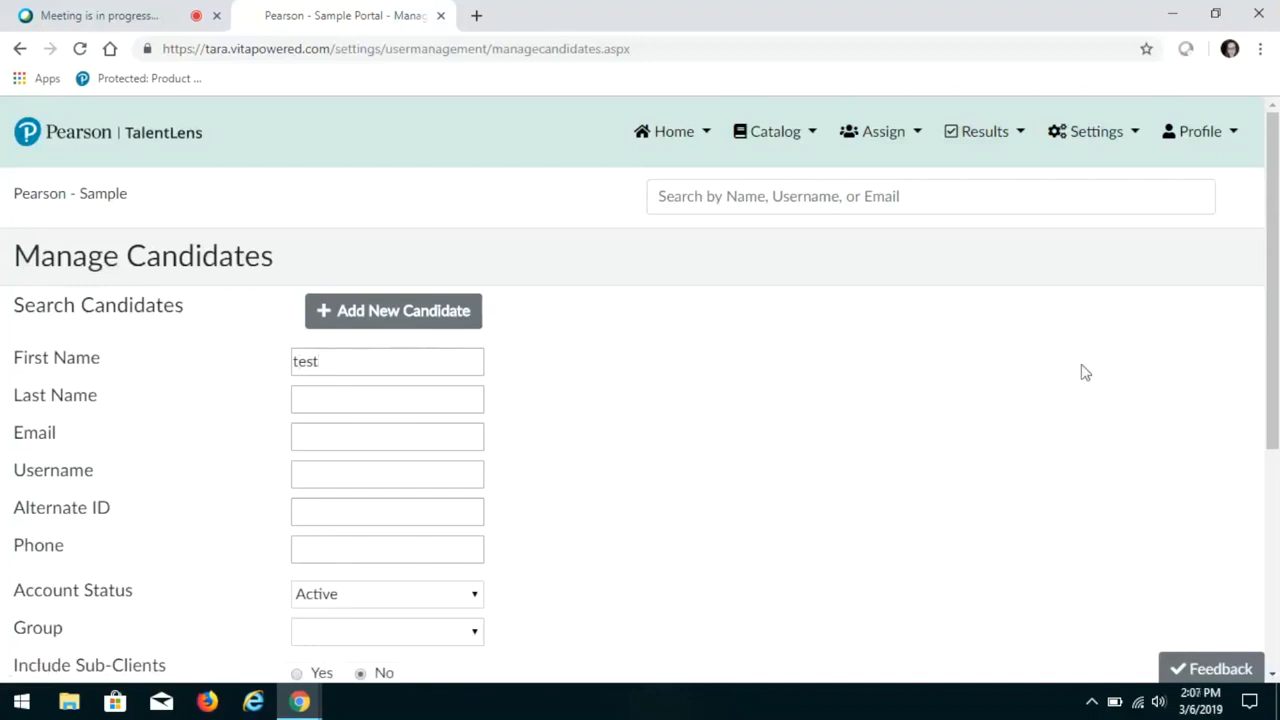
pyautogui.scroll(-3)
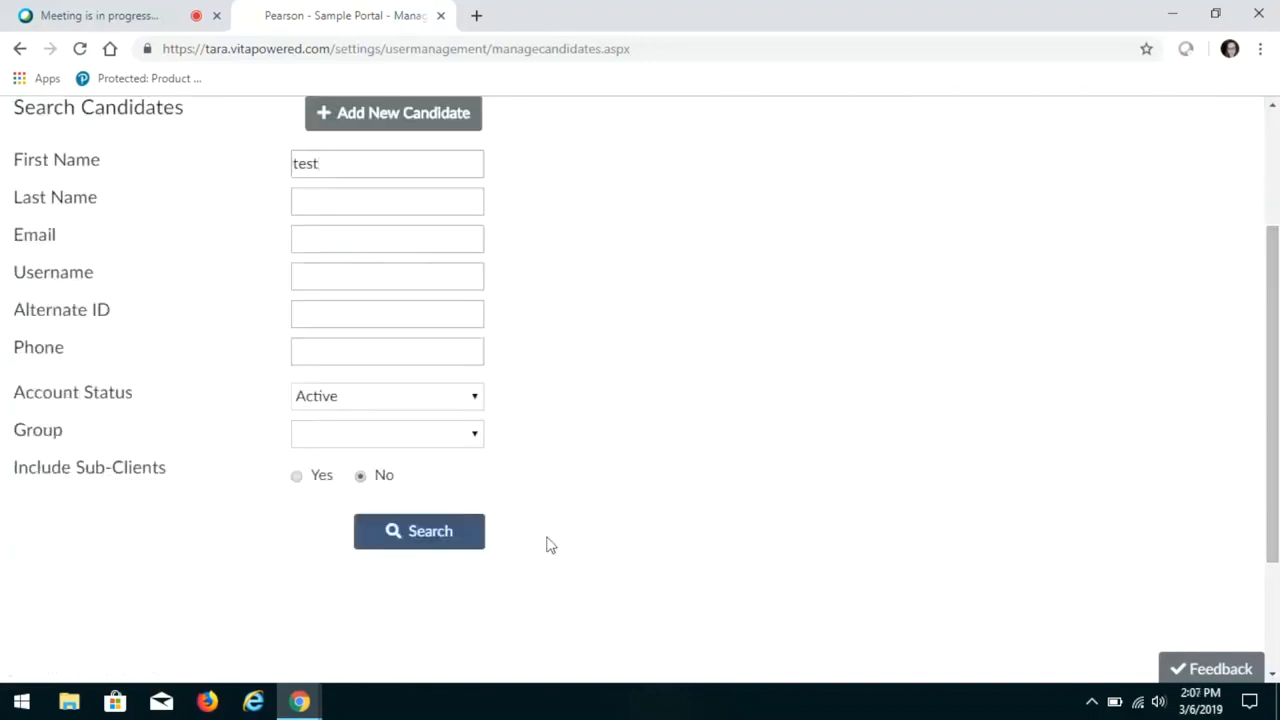
pyautogui.click(420, 532)
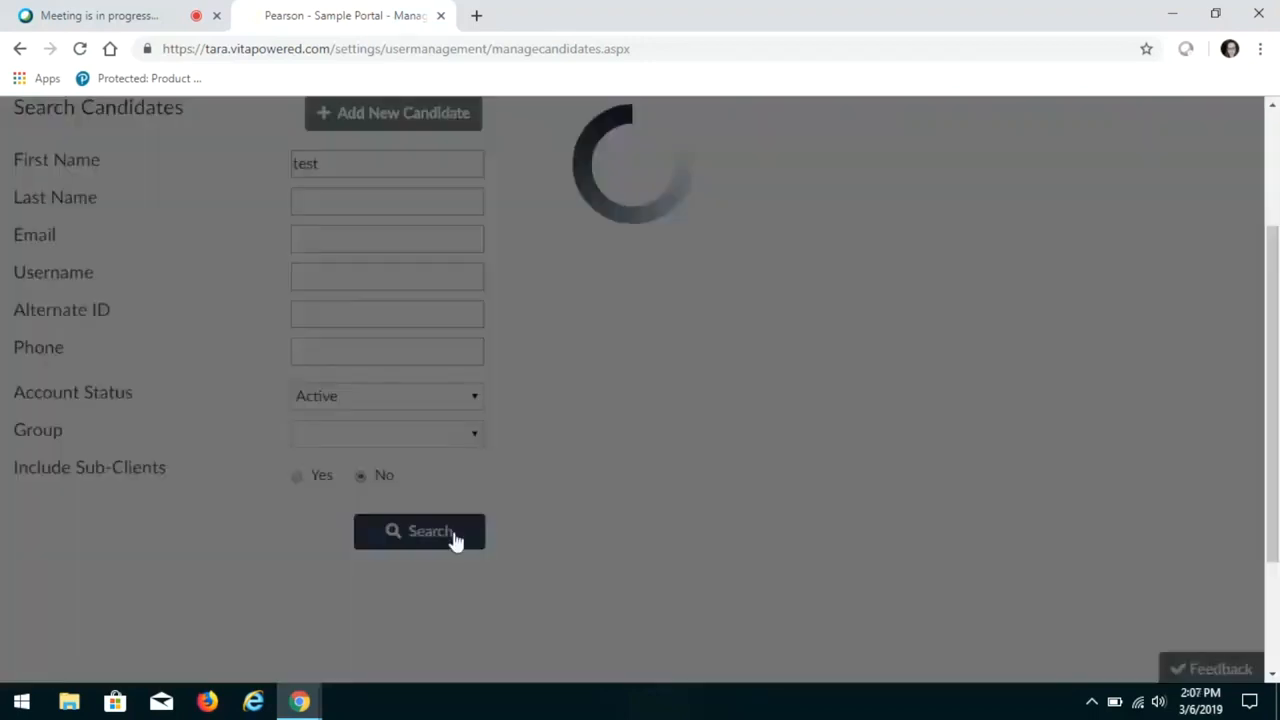
pyautogui.click(420, 530)
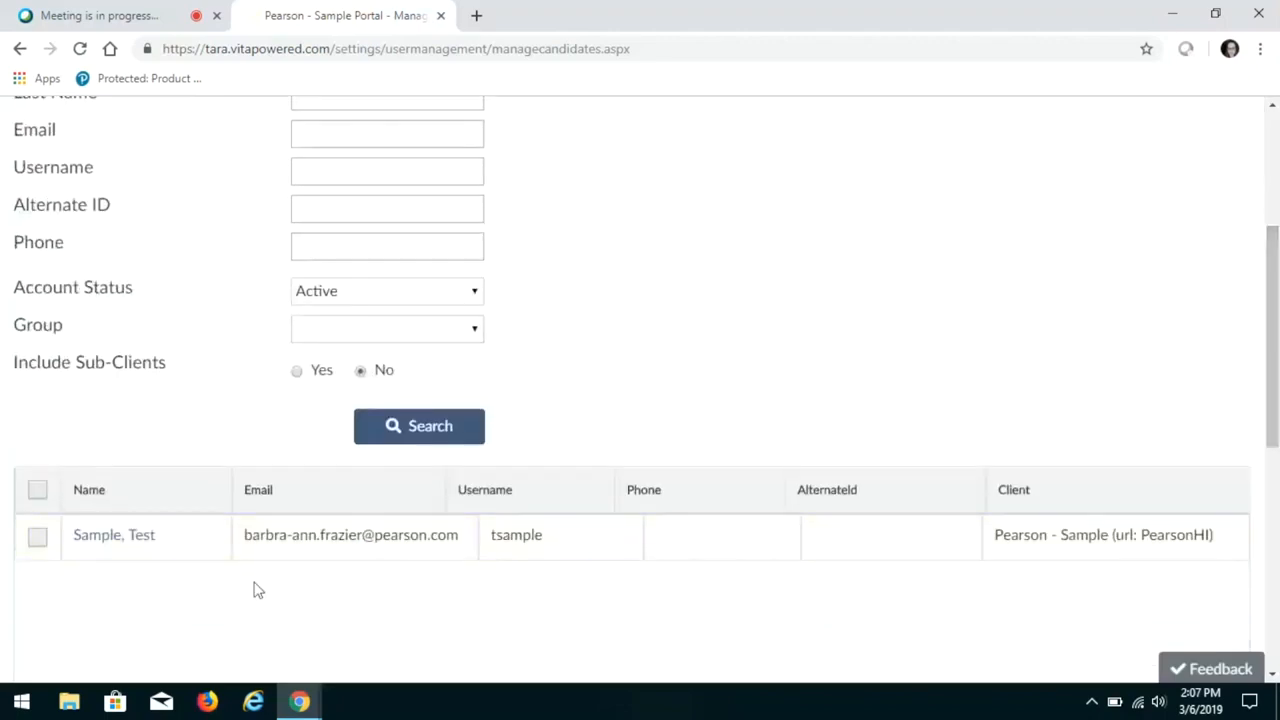
pyautogui.click(112, 534)
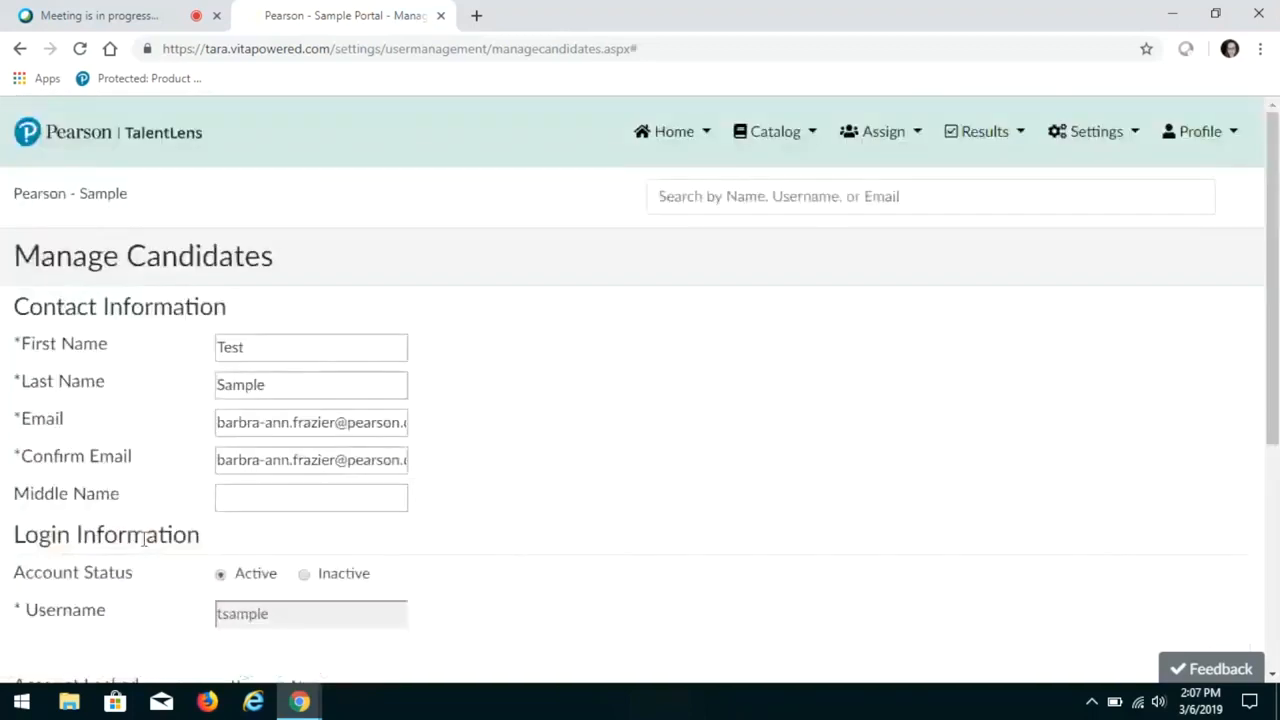
pyautogui.moveTo(258, 348)
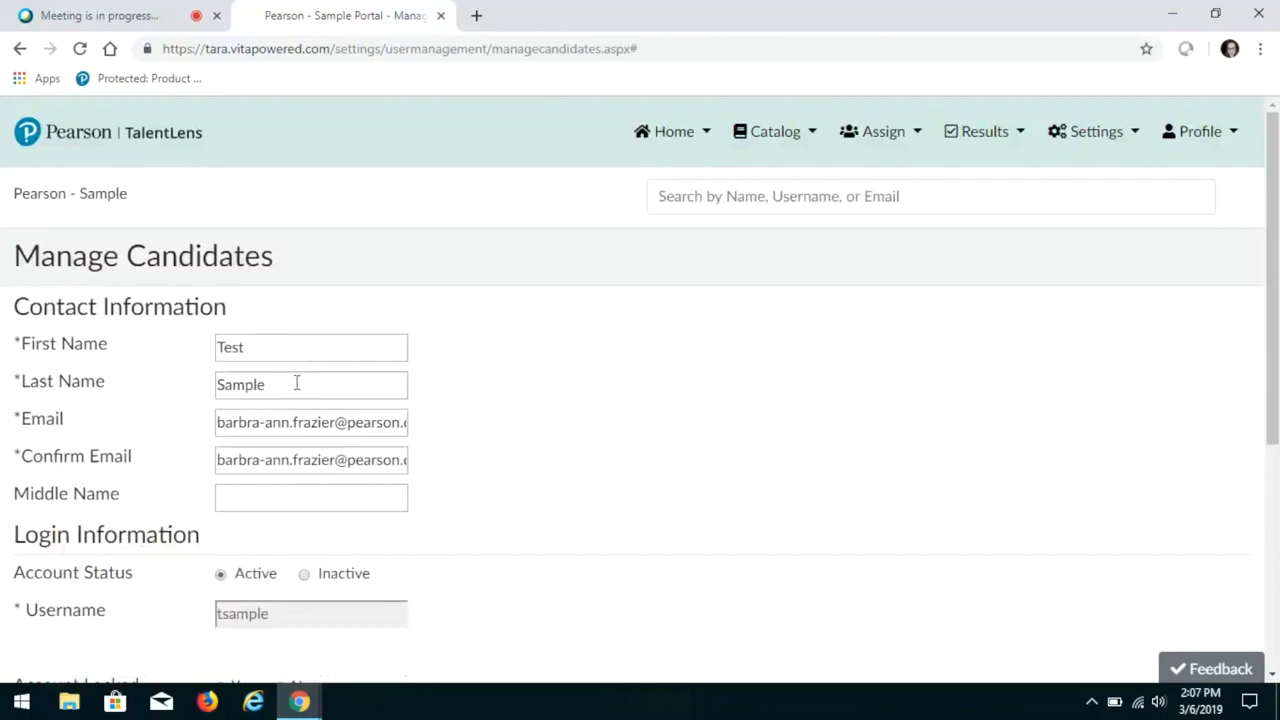
pyautogui.moveTo(334, 420)
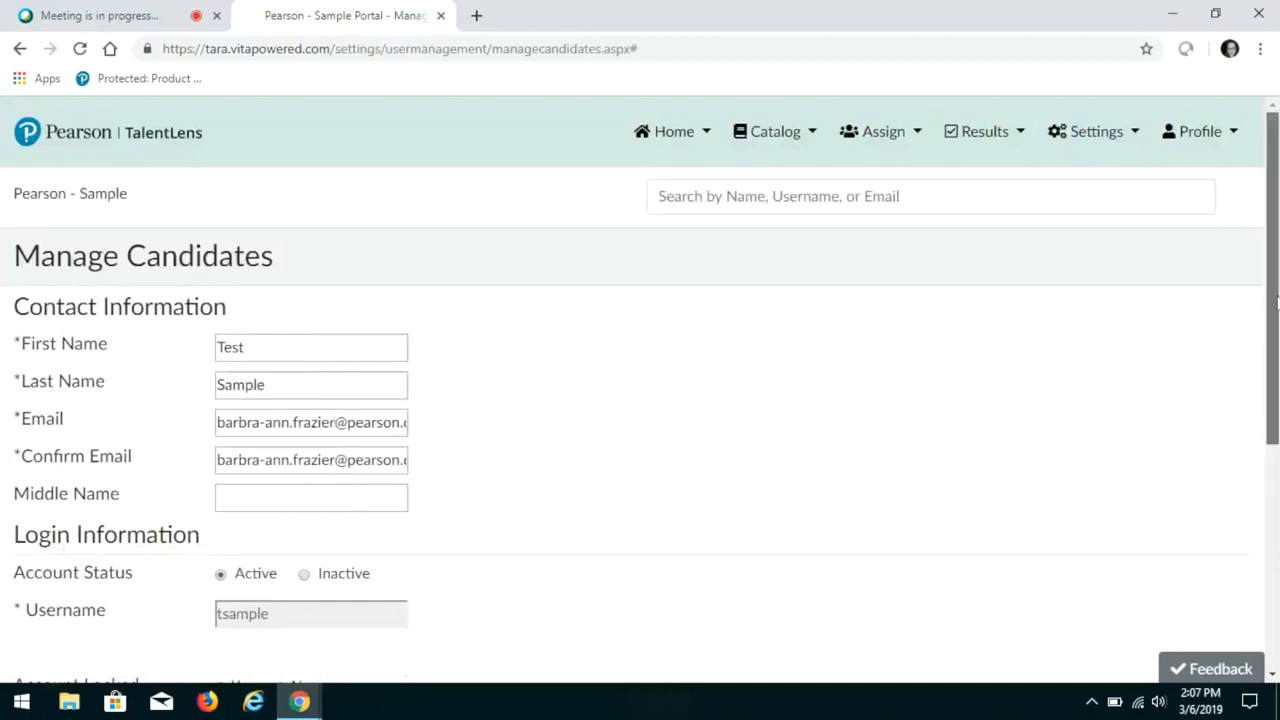
# Scroll the candidate profile down to its login section and Save button
pyautogui.scroll(-3)
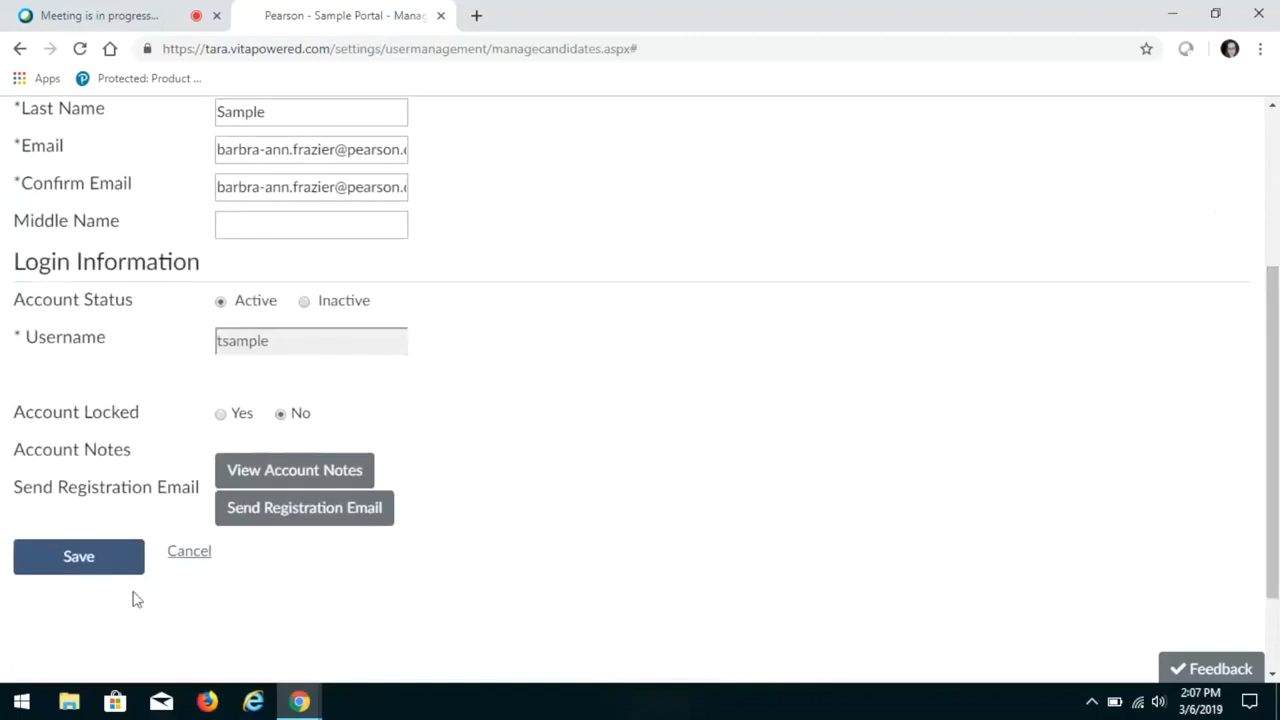
pyautogui.moveTo(78, 556)
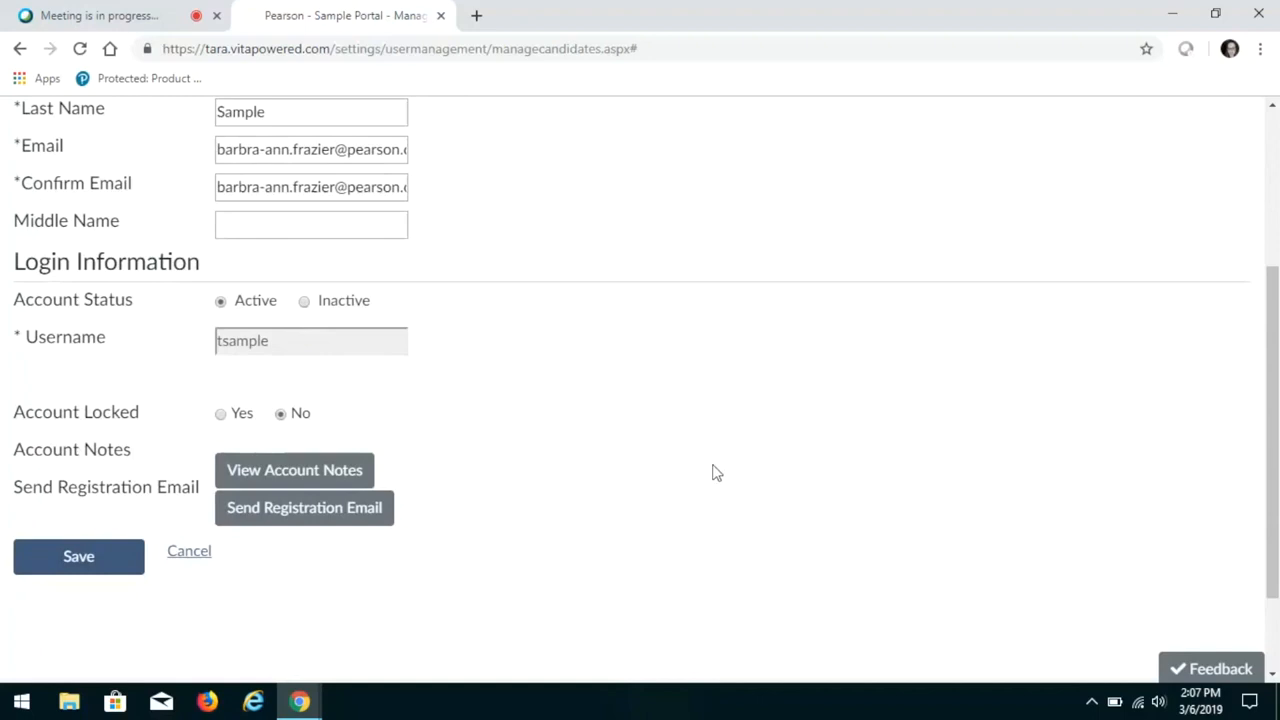
pyautogui.moveTo(1272, 520)
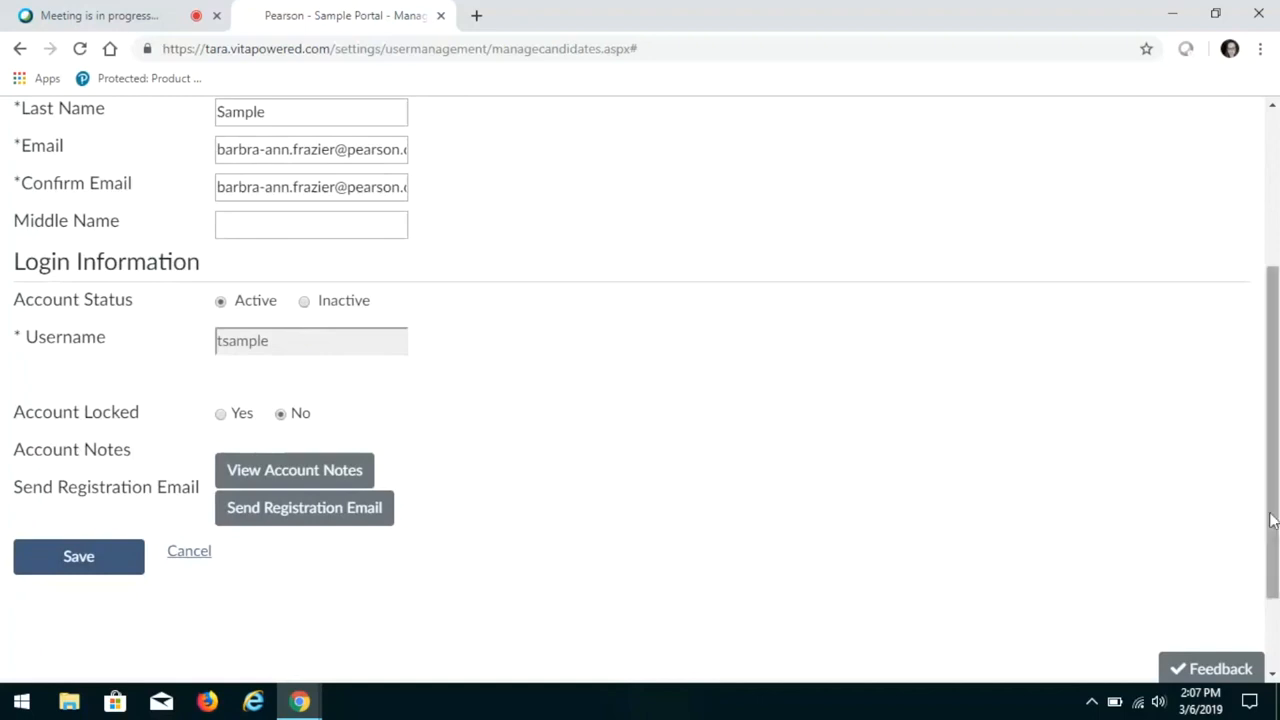